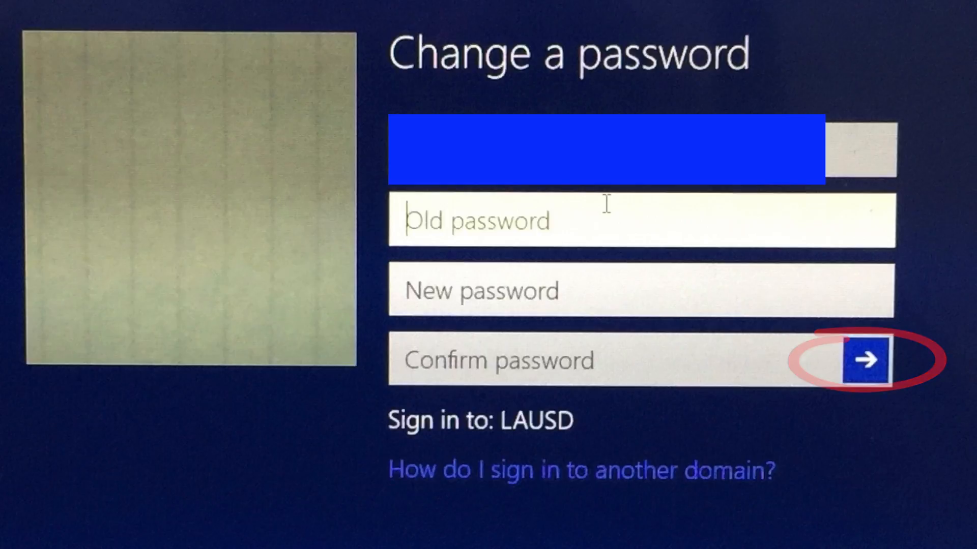
Step: Submit the old and new passwords to reach the 'Your password has been changed.' confirmation
click(866, 359)
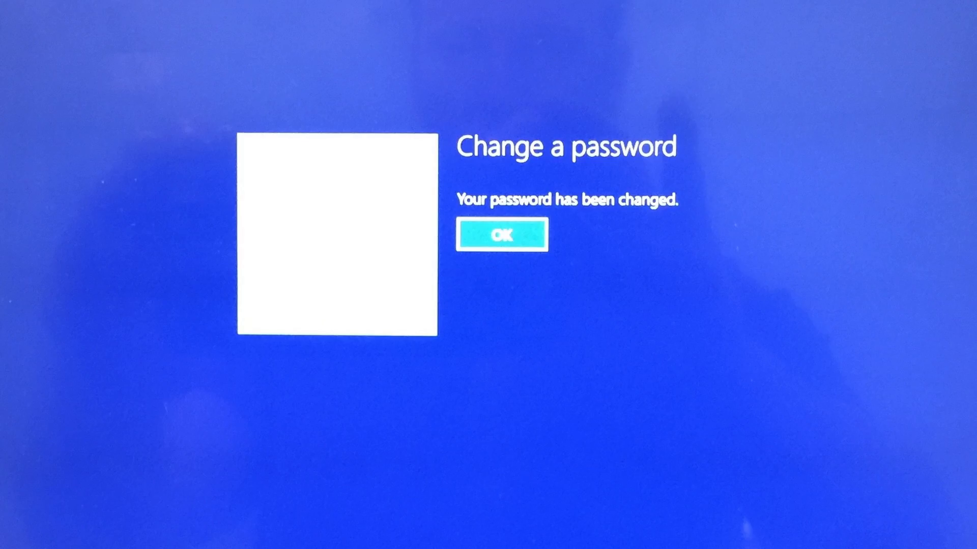